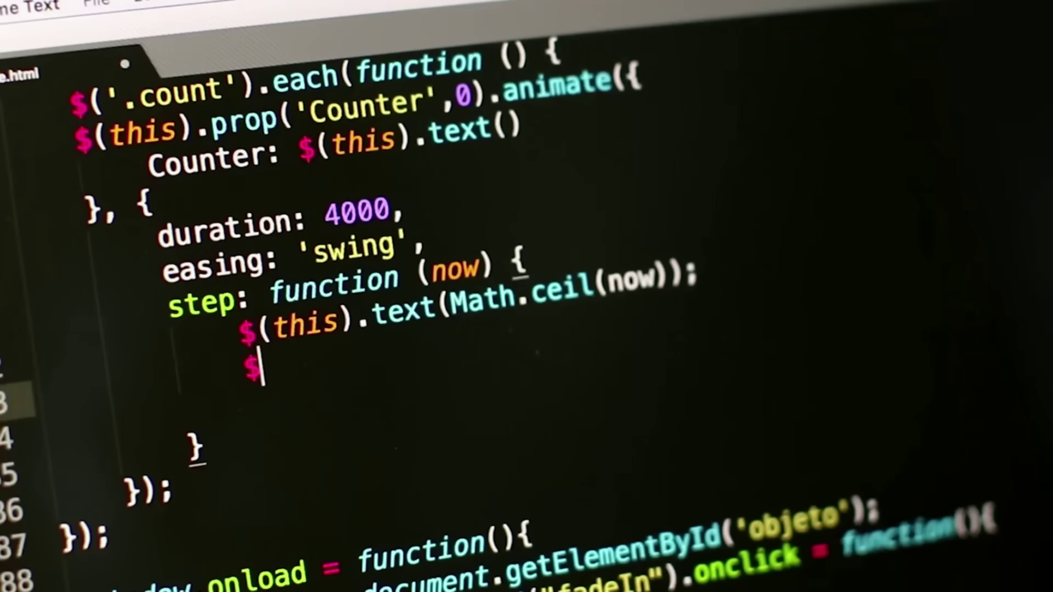
type("(this).html();")
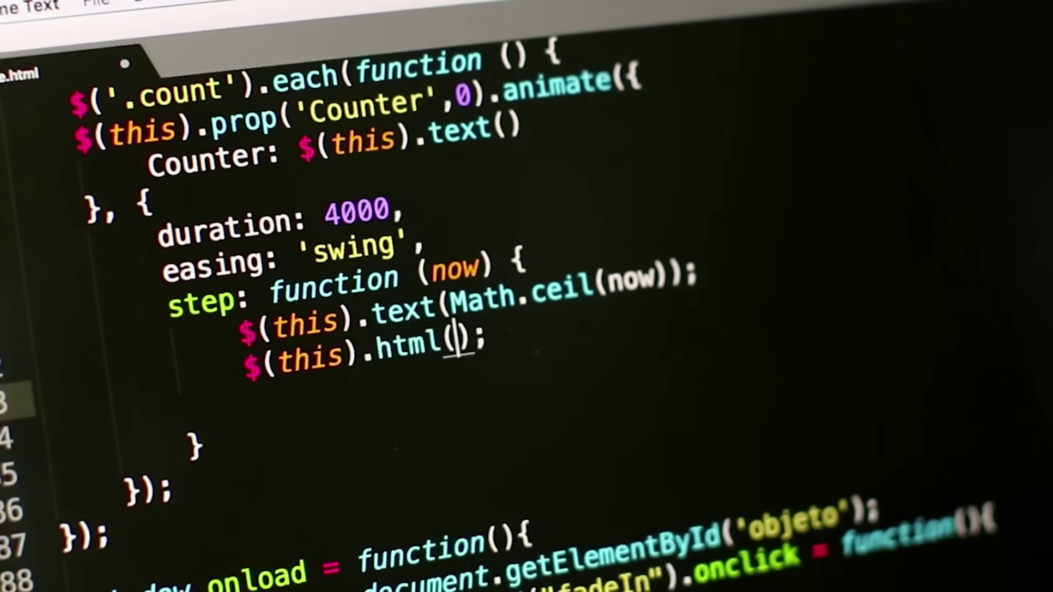